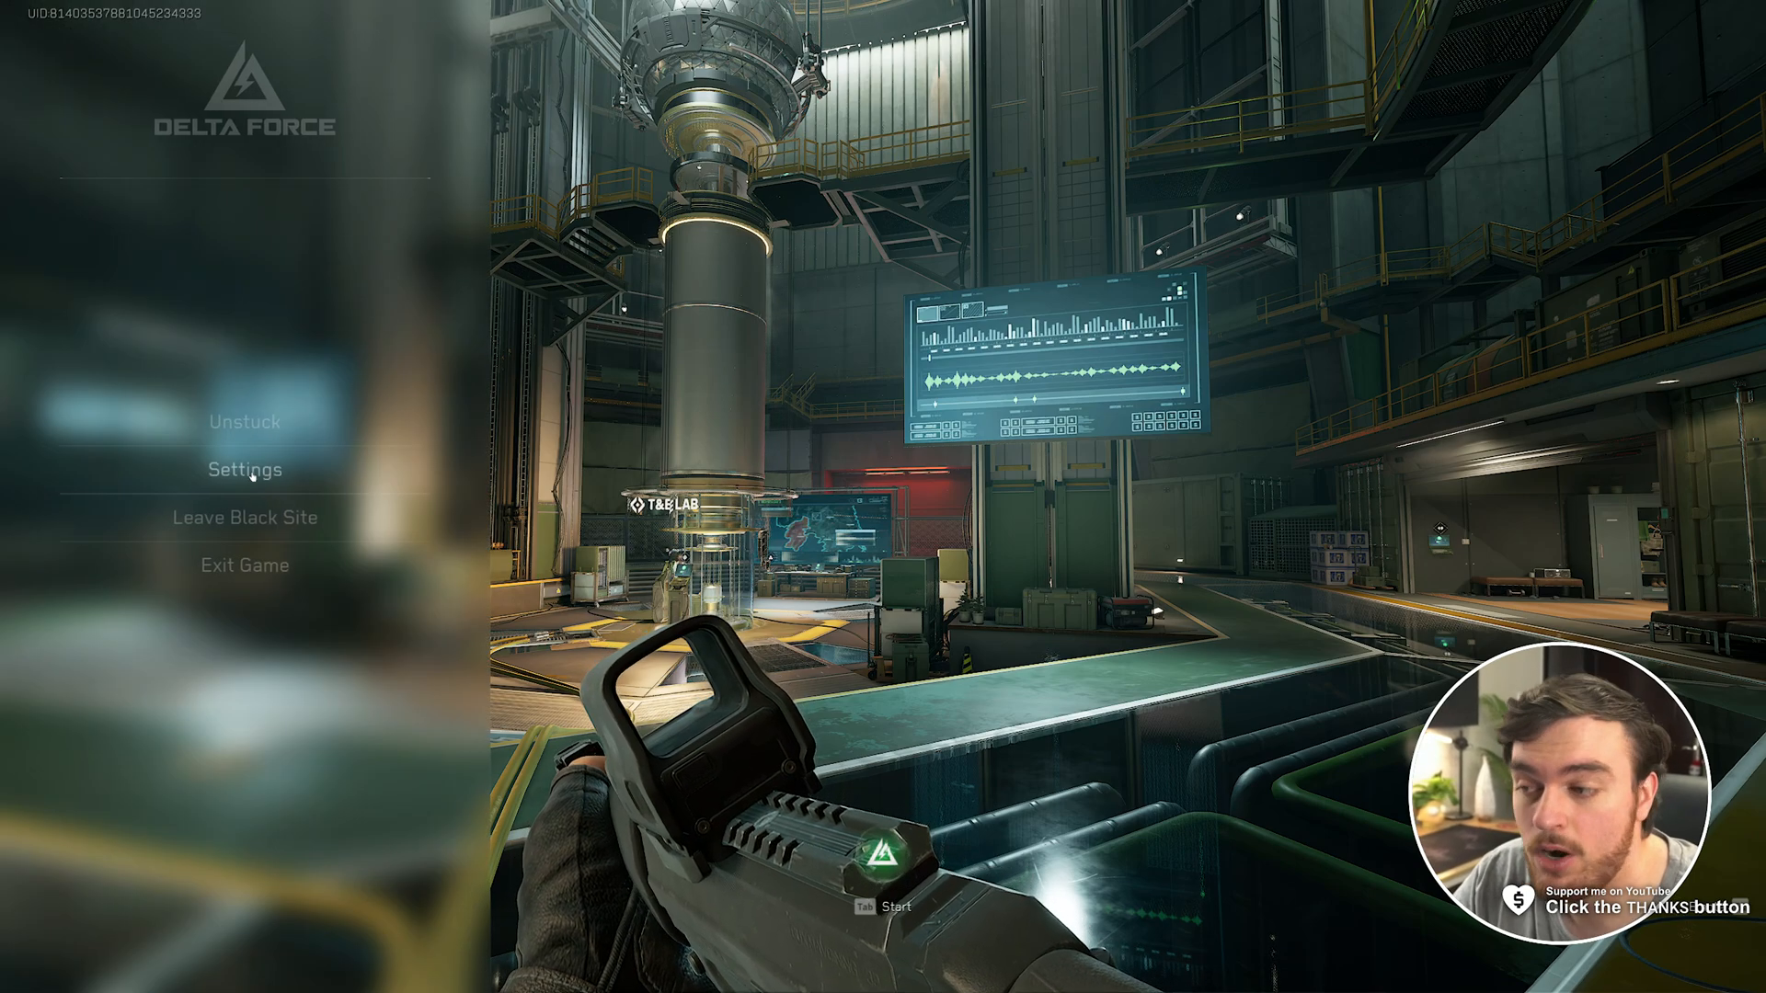
Step: Open Settings from the pause menu, landing on the Game tab
left_click(244, 469)
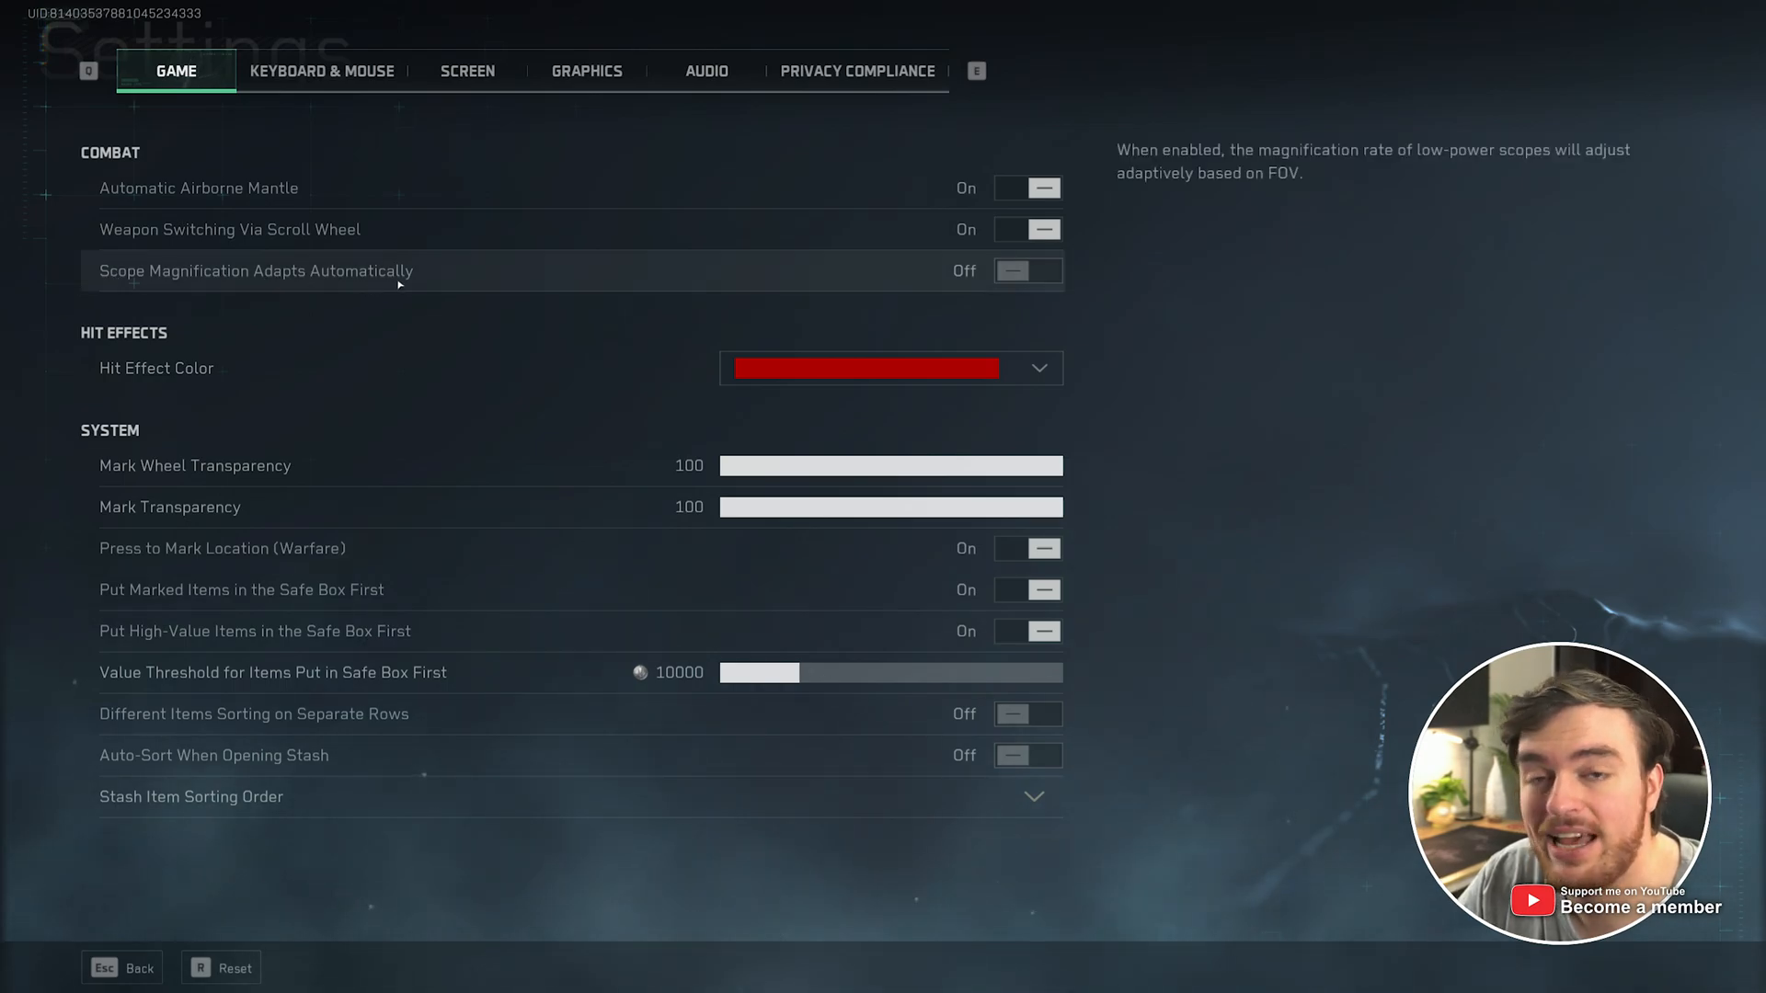
Step: Turn Scope Magnification Adapts Automatically on, then go to Keyboard & Mouse settings
left_click(1026, 271)
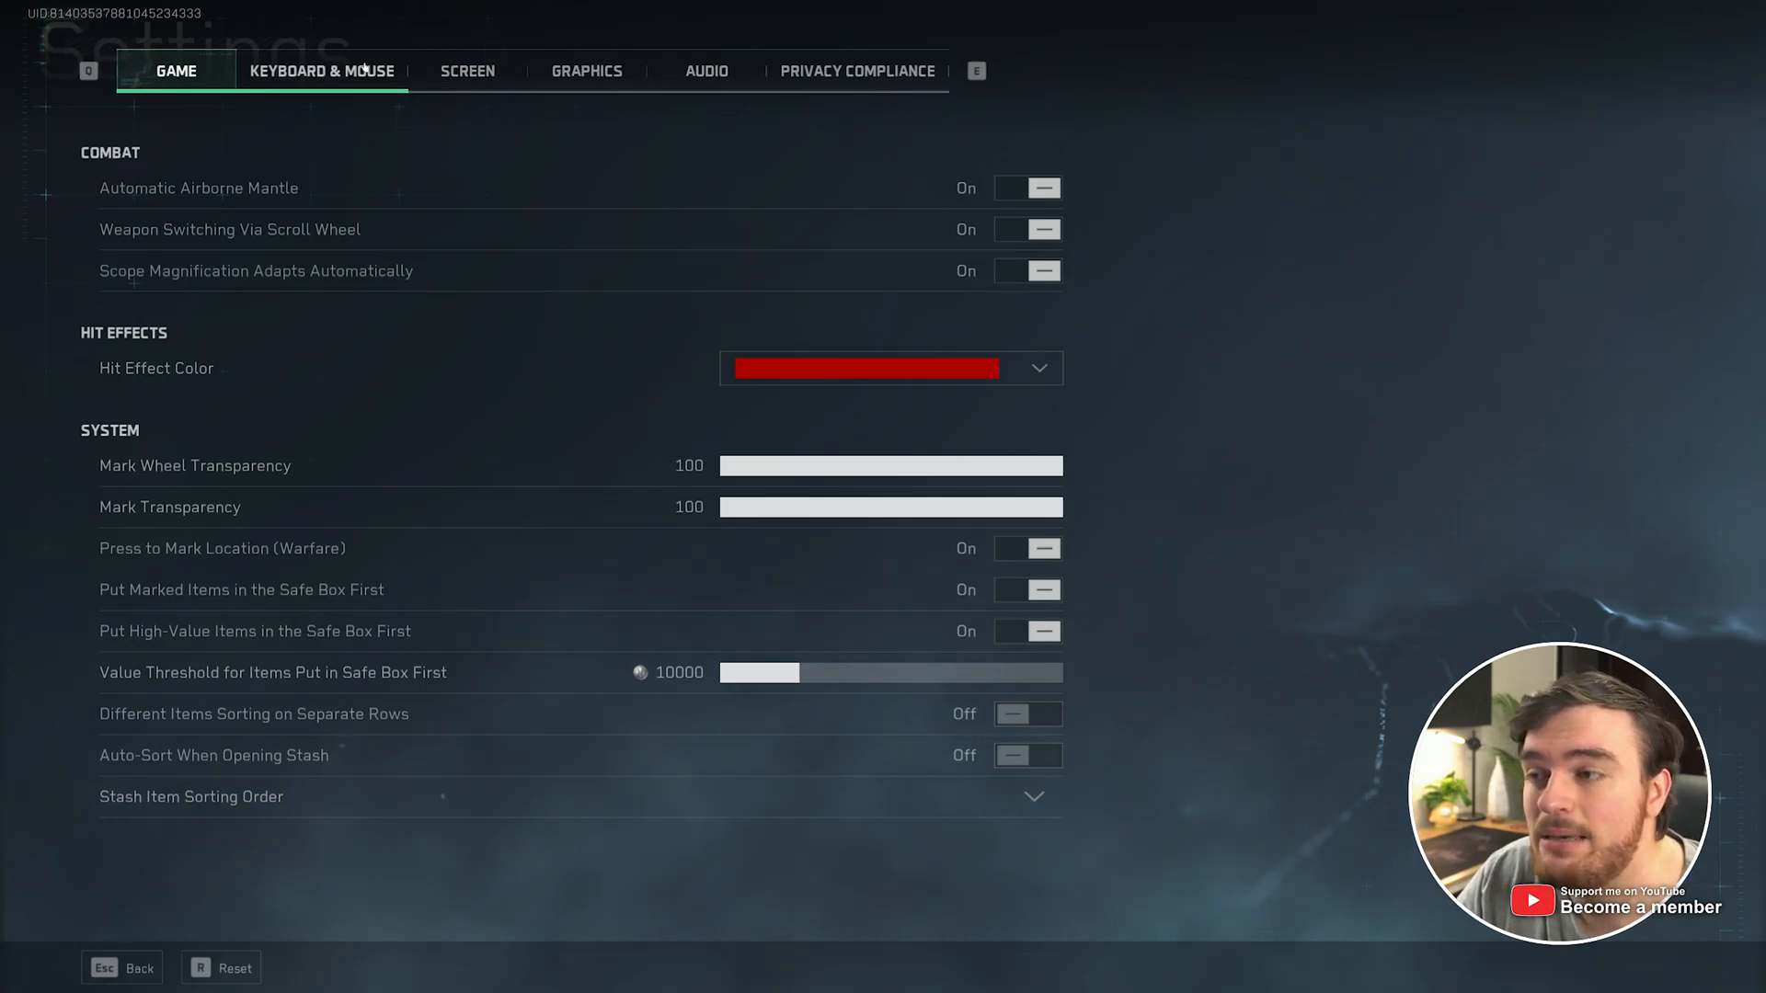
left_click(322, 70)
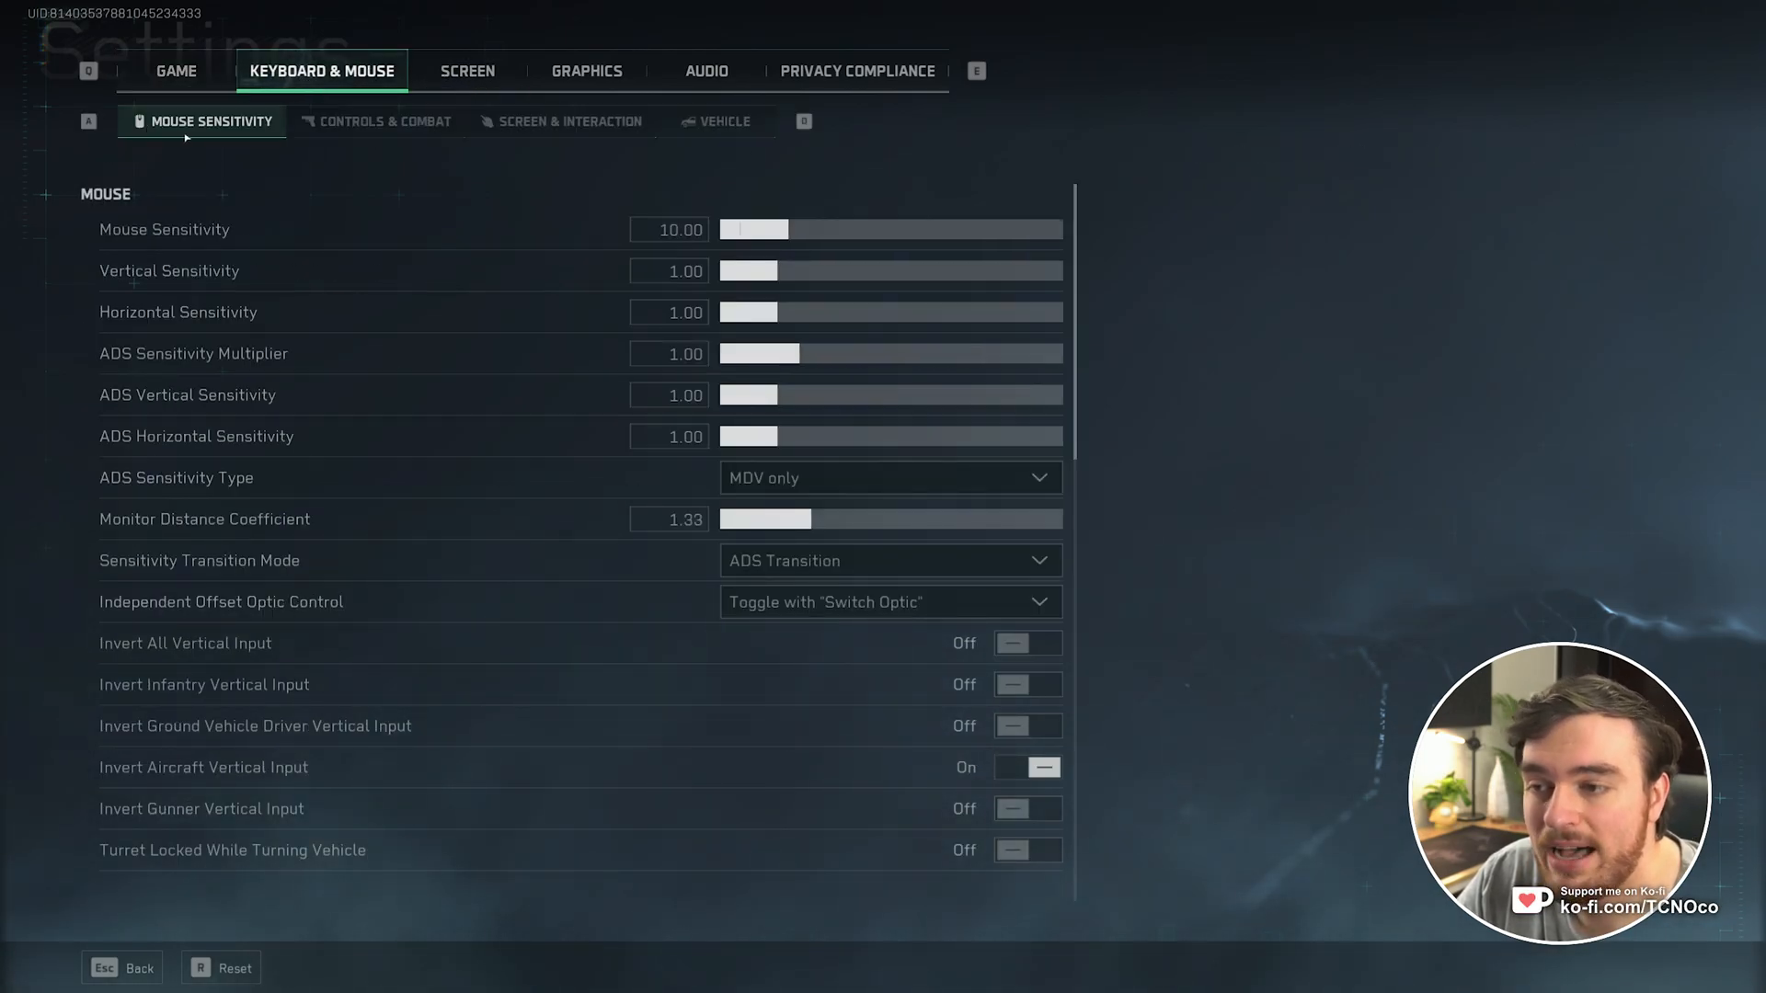
mouse_move(298, 478)
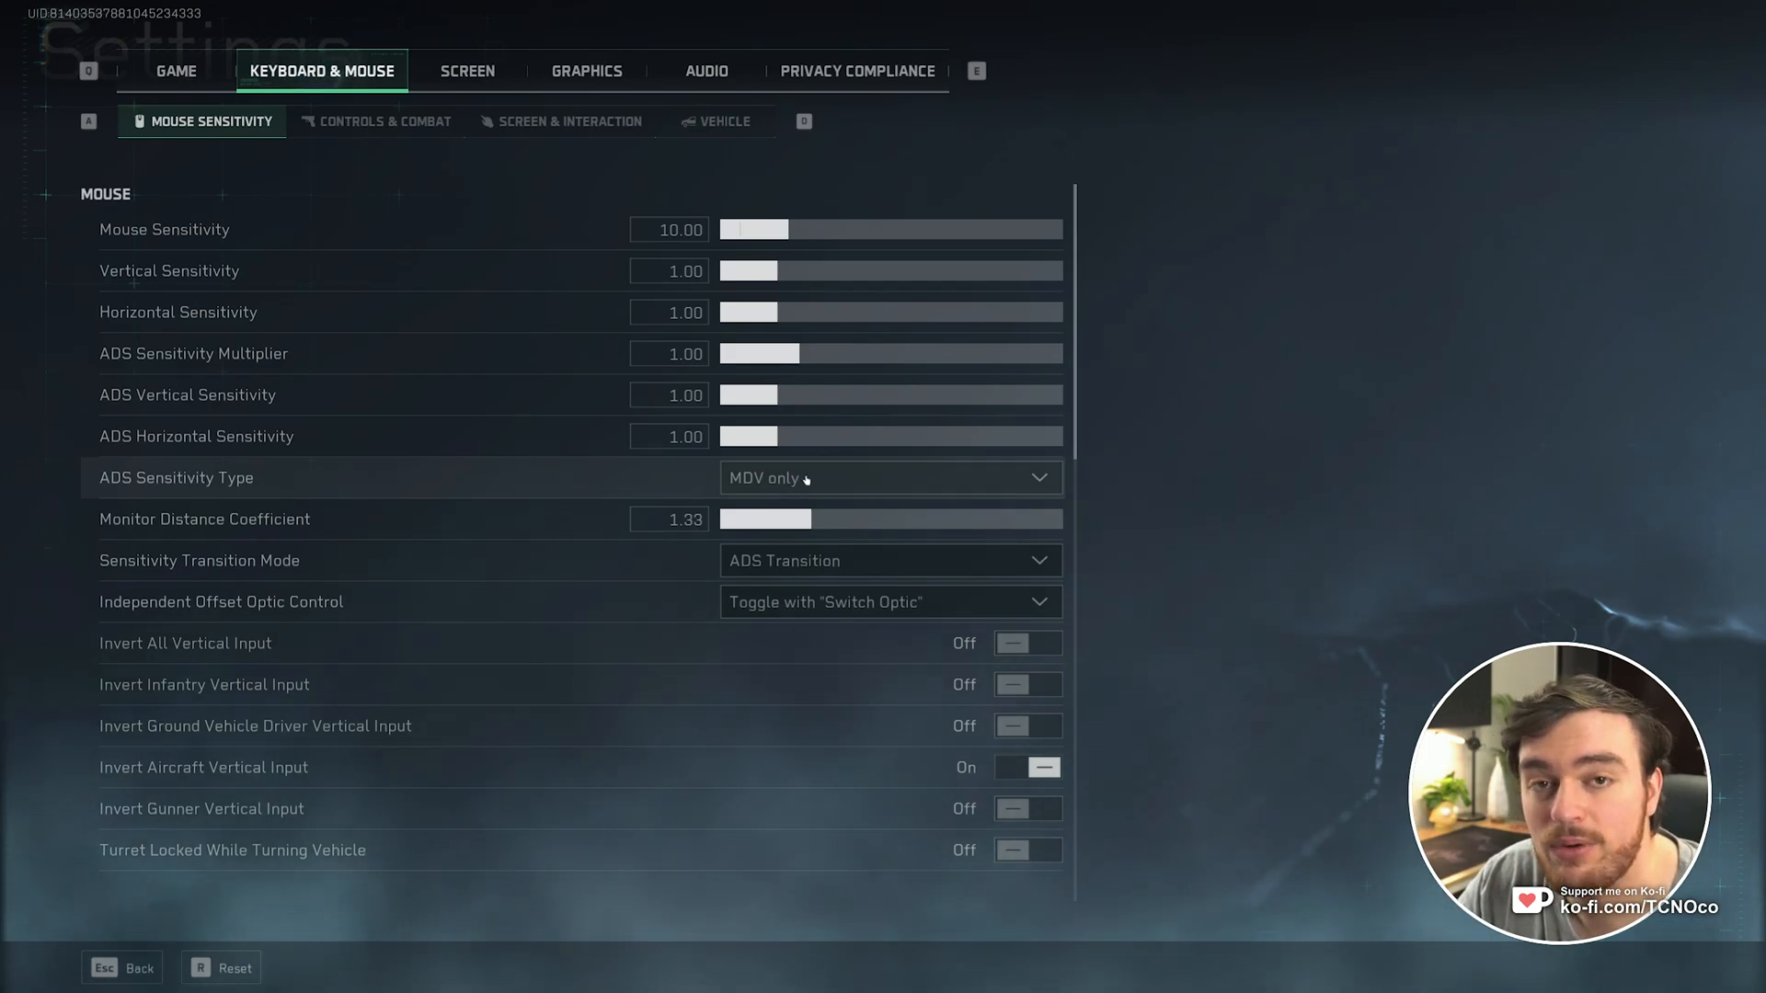
Step: Set ADS Sensitivity Type to Set Sensitivity Per Zoom
left_click(890, 478)
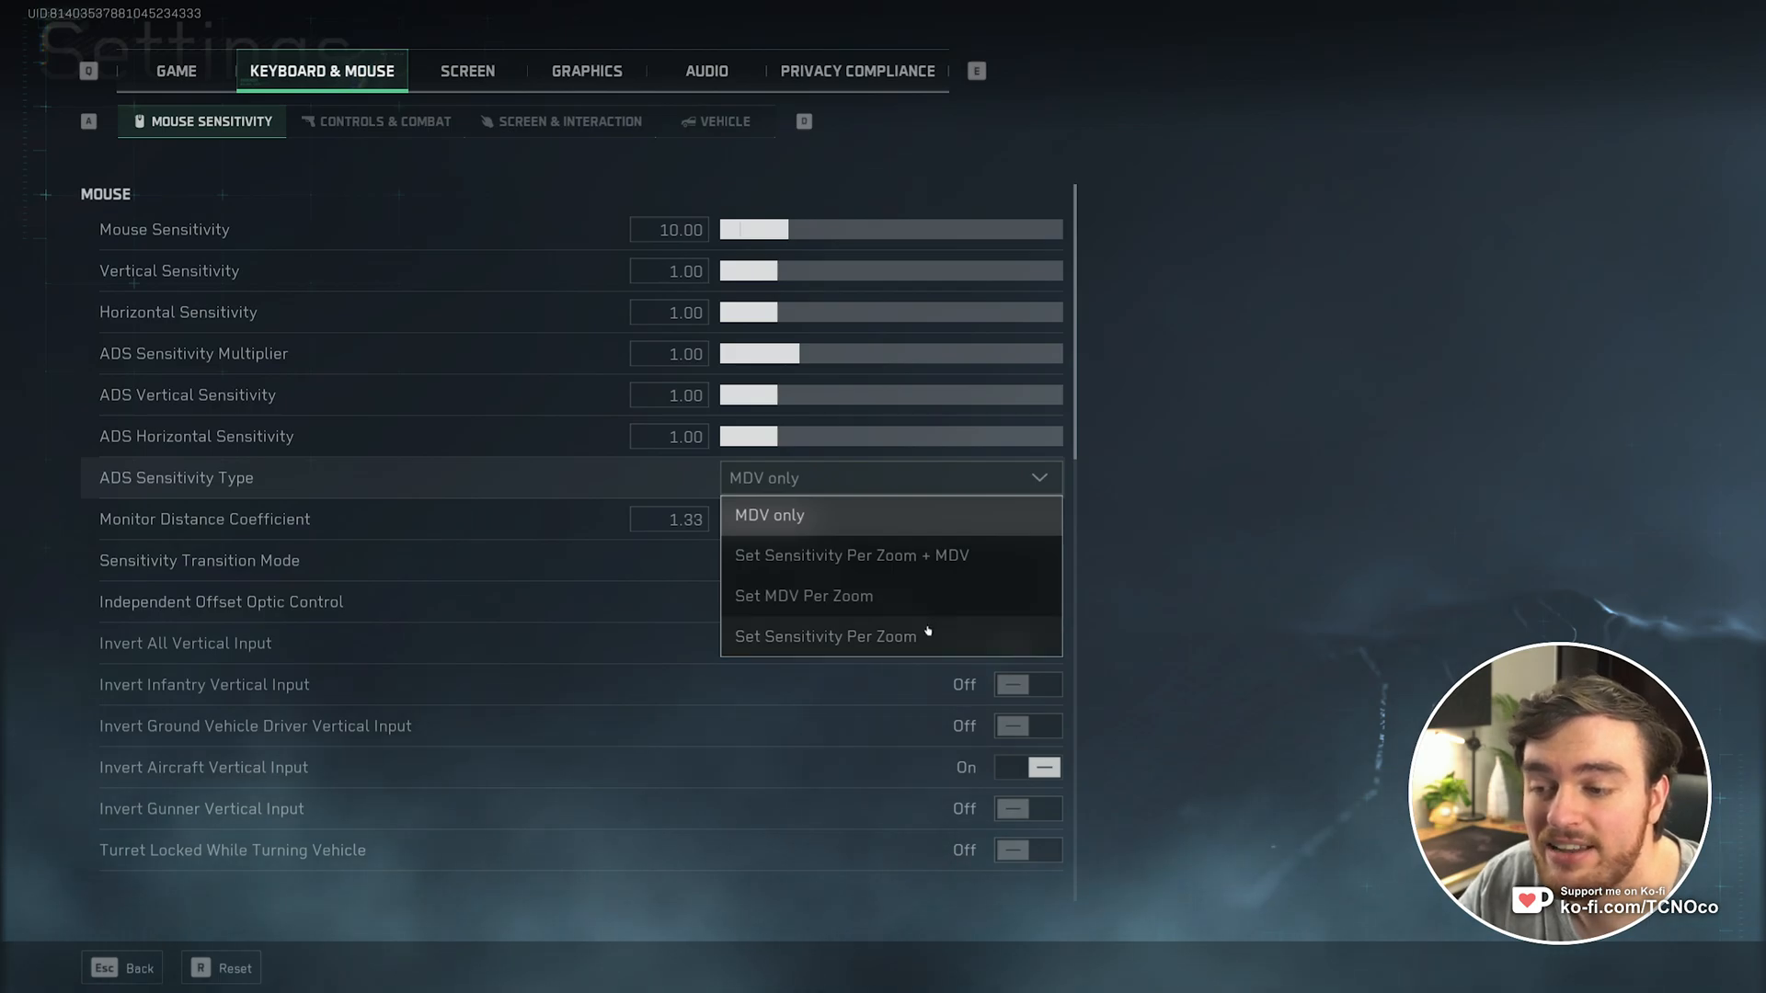
left_click(826, 637)
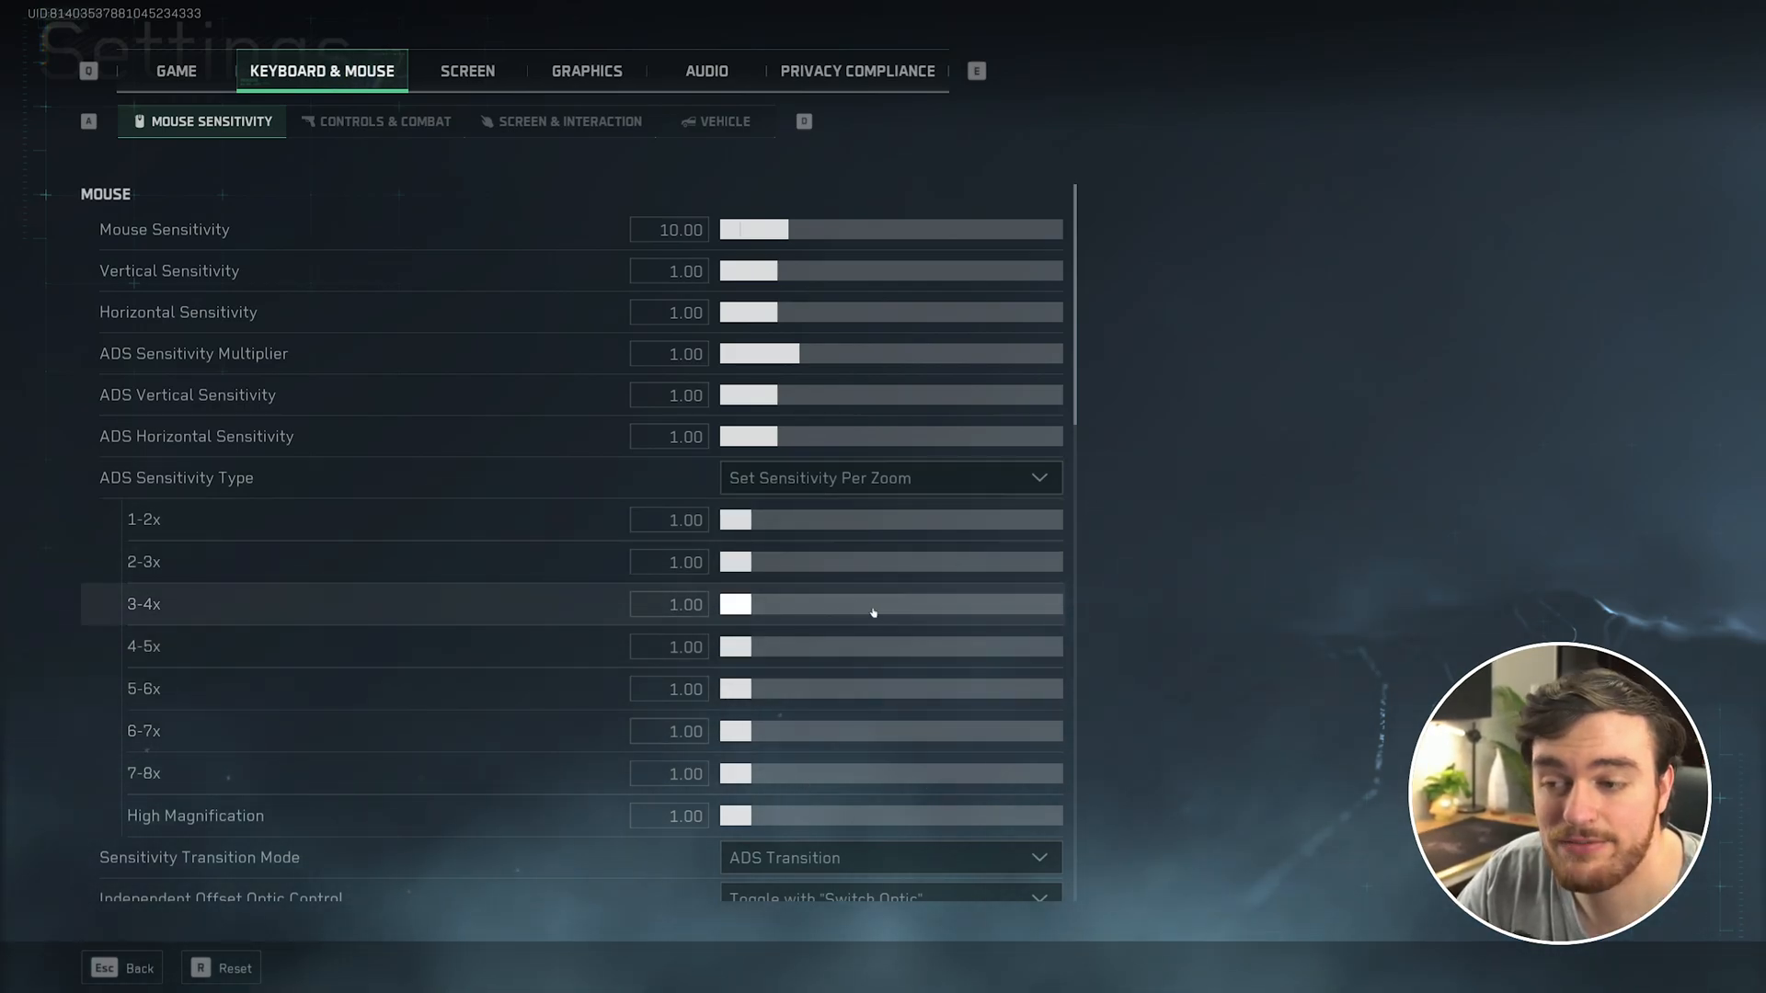
Step: Return to the Game tab to confirm scope magnification adaptation is still on
left_click(176, 70)
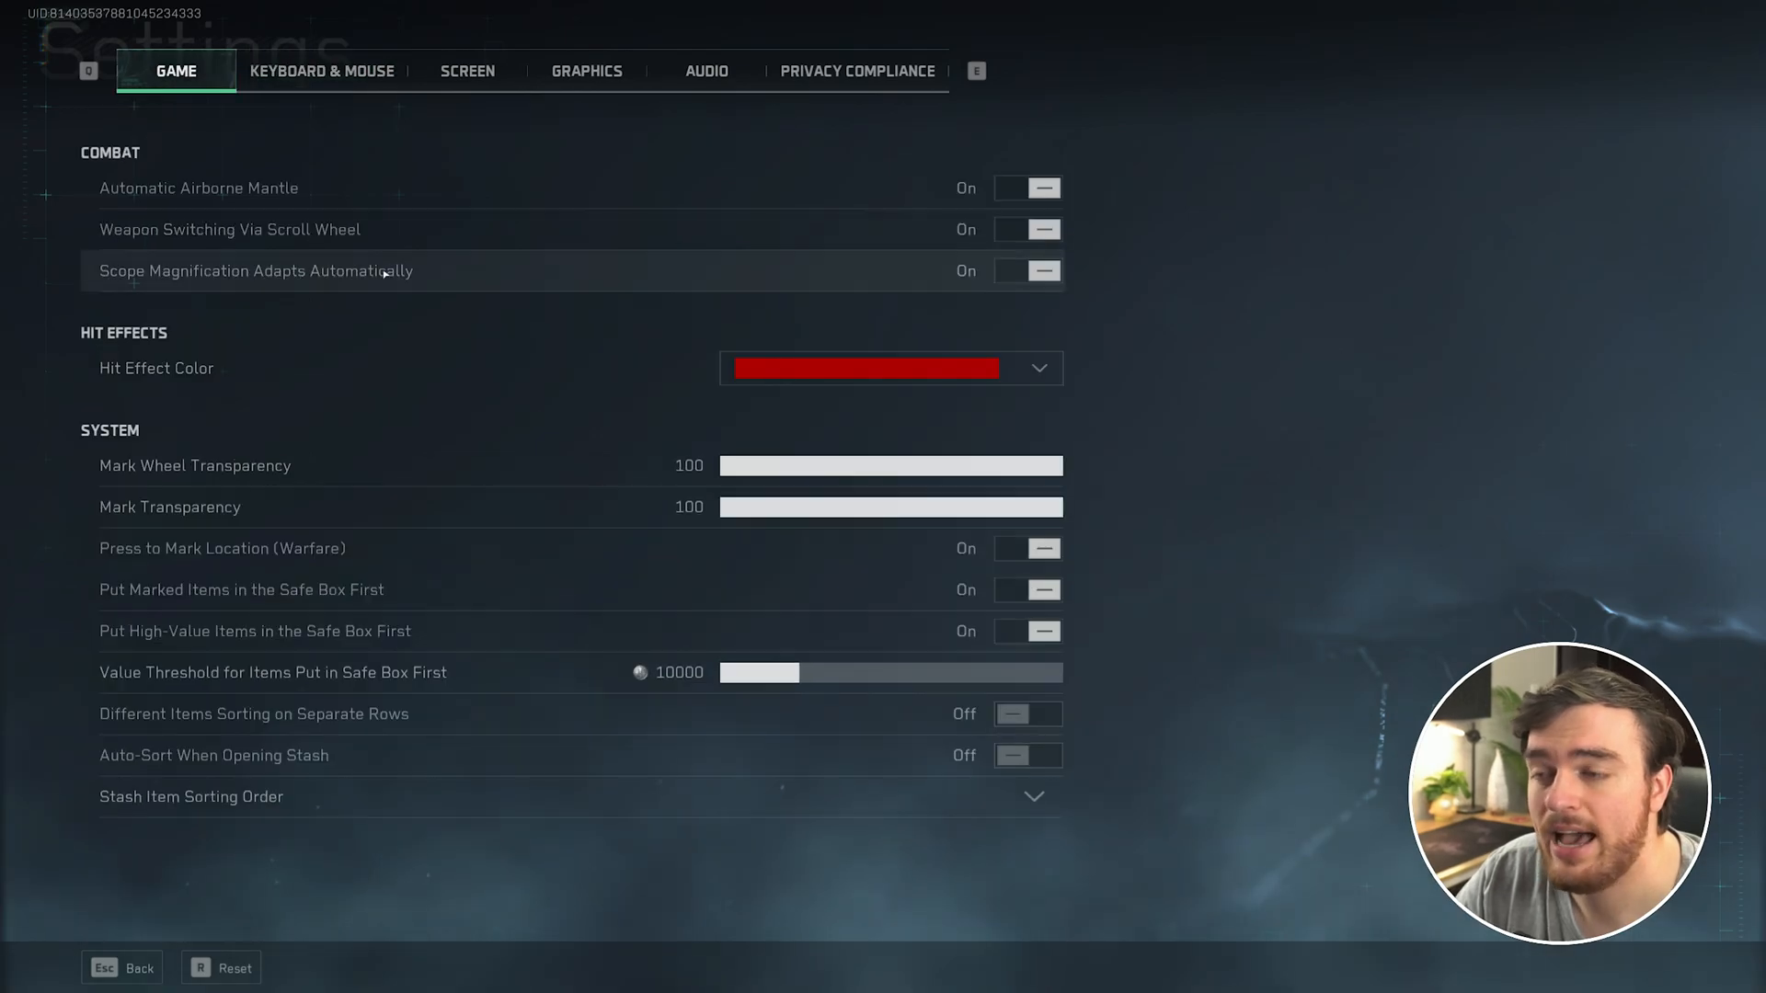
mouse_move(657, 264)
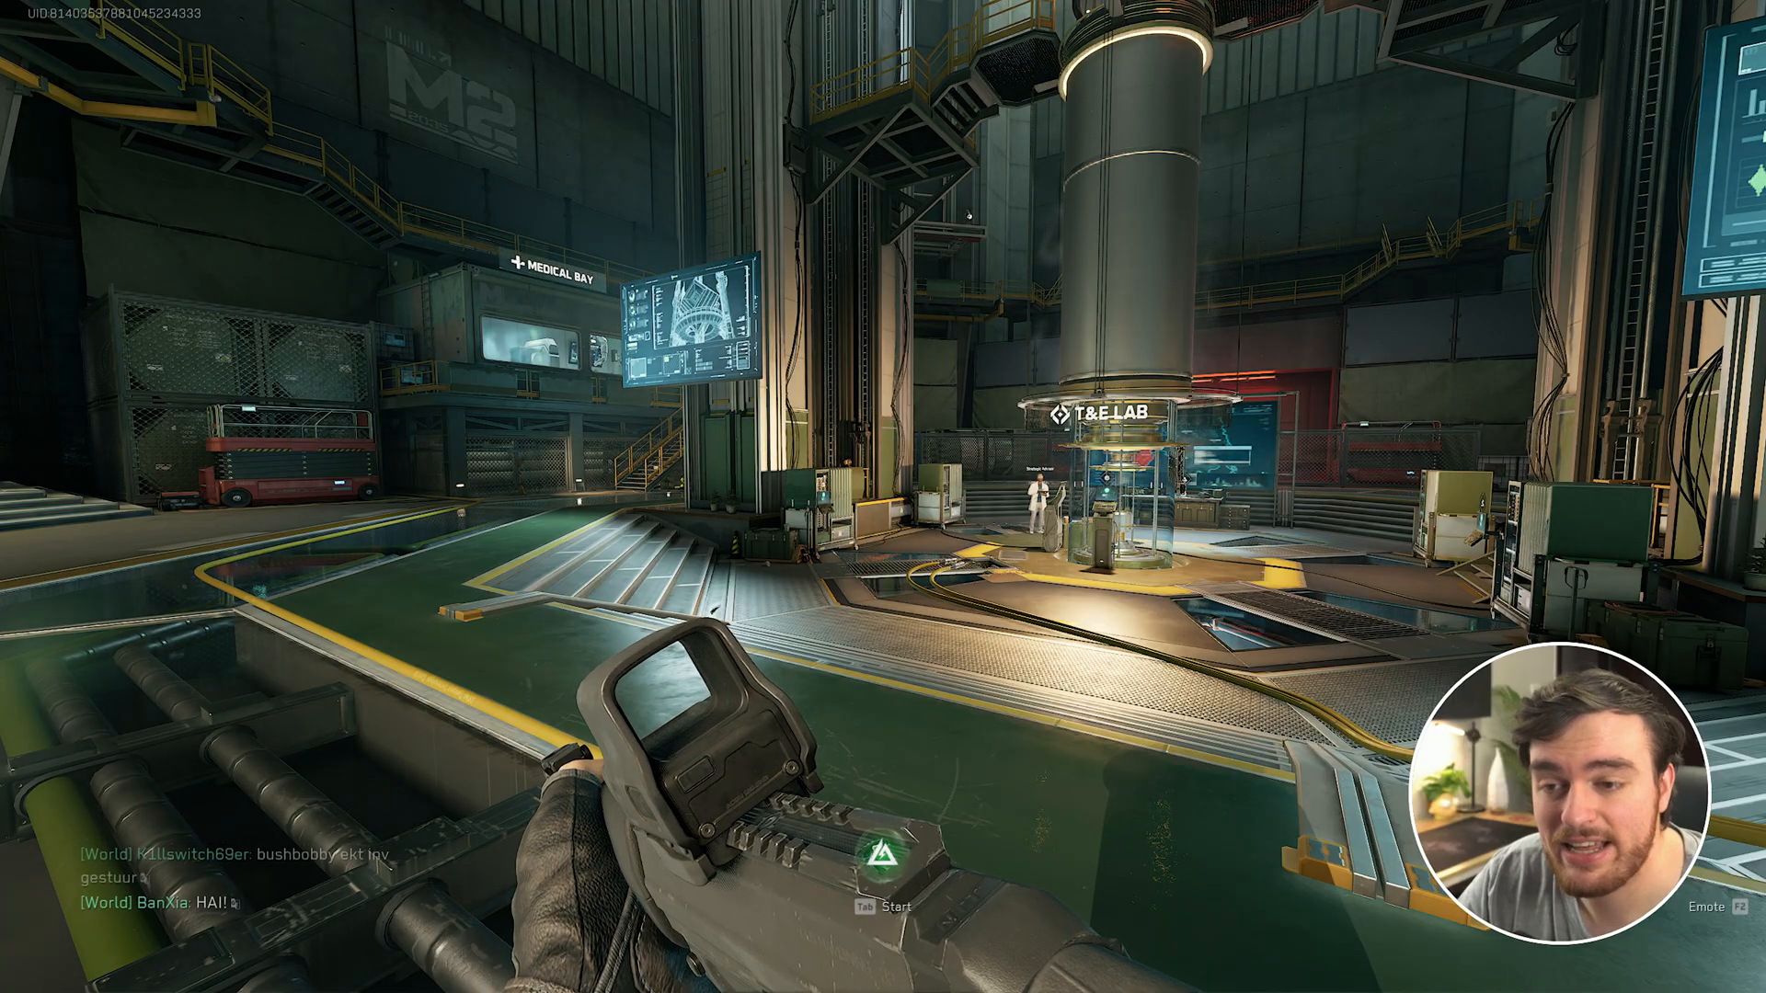
mouse_move(883, 495)
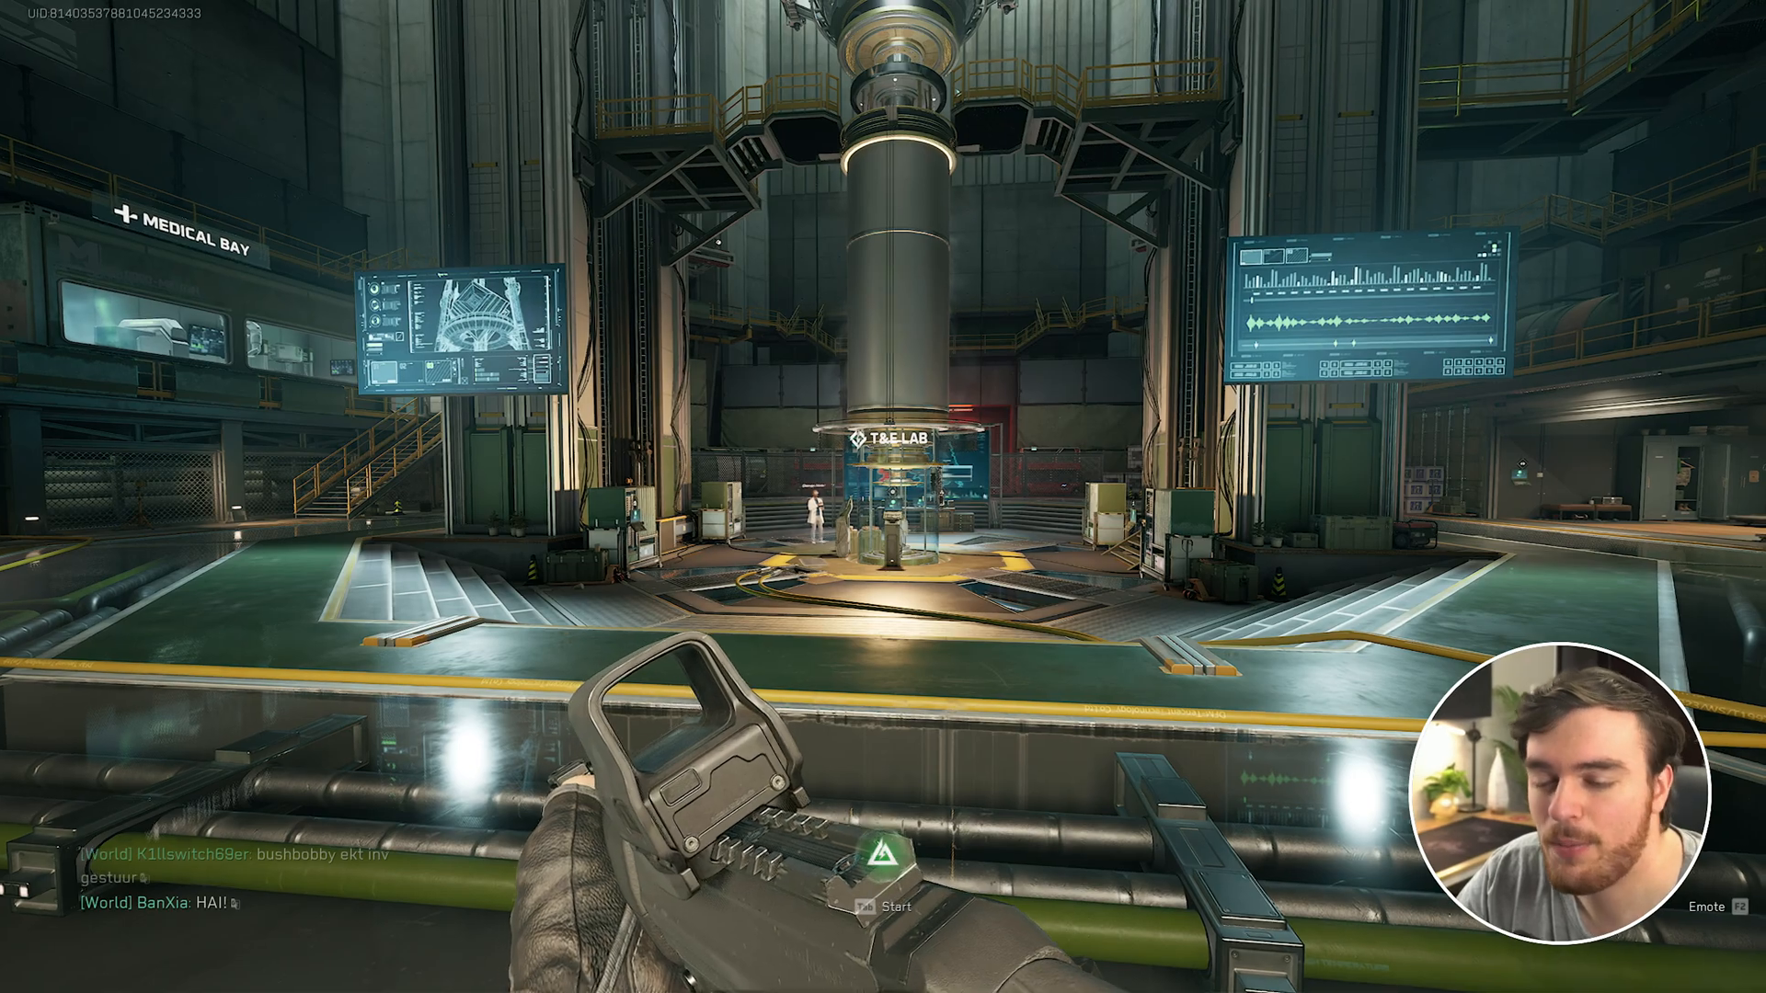